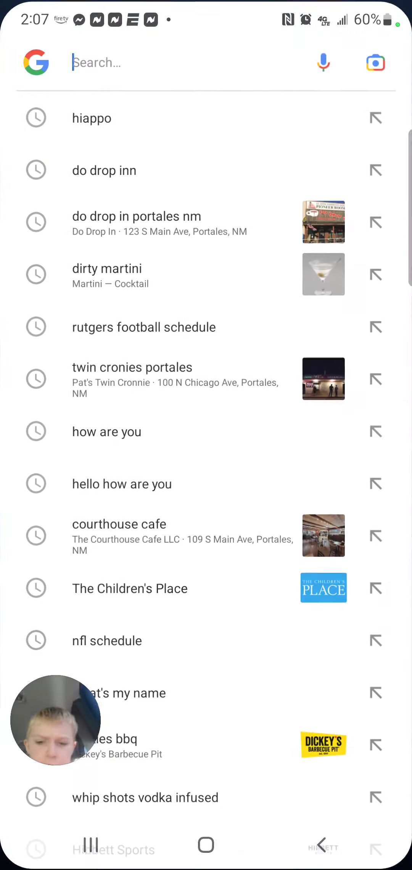
Search Google for hiappo.com to reach the Hiappo ringtone site
{"action": "left_click", "coordinate": [183, 62]}
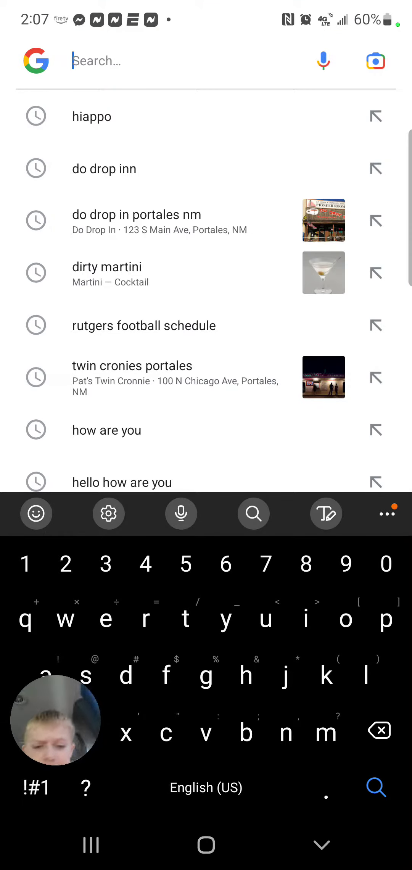
{"action": "type", "text": "hiappo."}
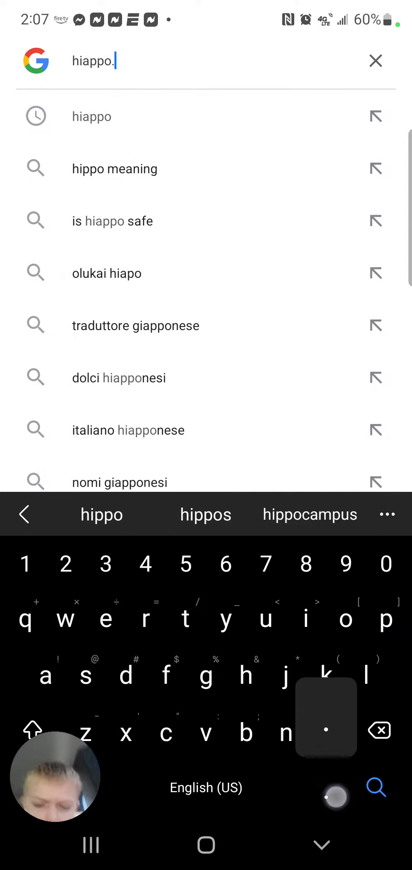
{"action": "type", "text": "com"}
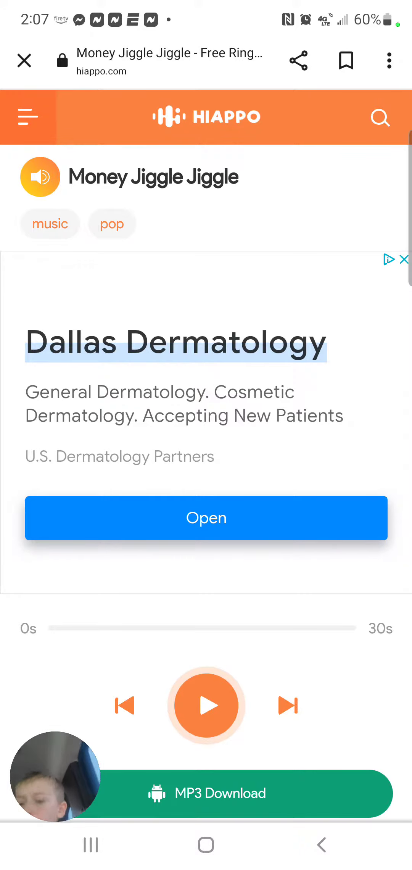
Preview Money Jiggle Jiggle briefly, then download it as a 469.93 KB MP3
{"action": "left_click", "coordinate": [206, 705]}
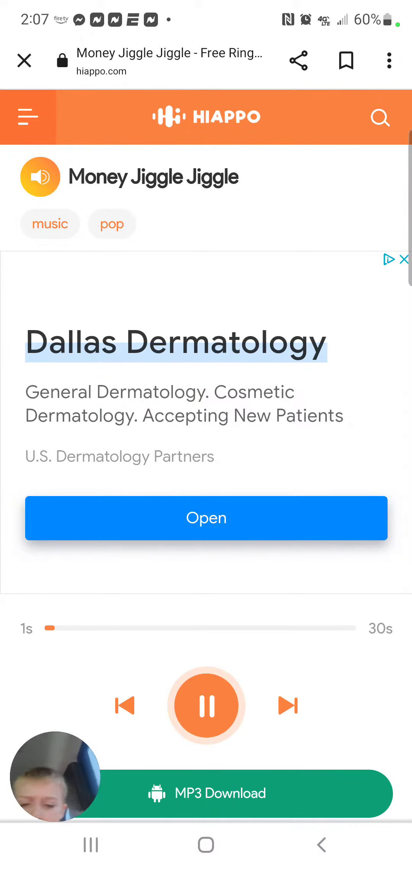
{"action": "left_click", "coordinate": [206, 705]}
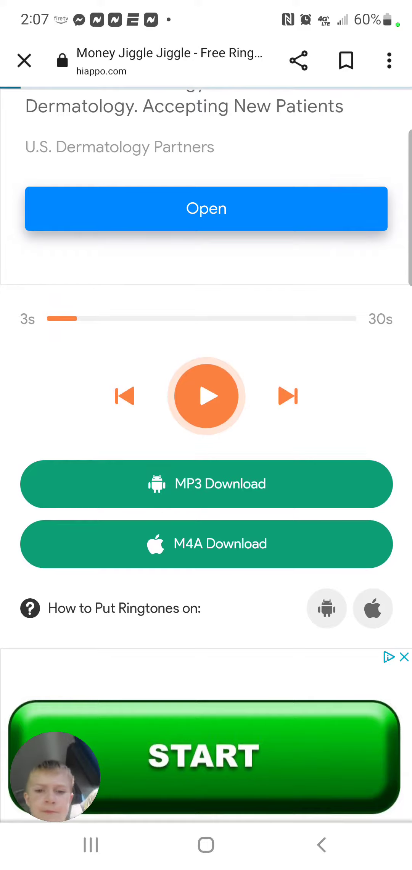
{"action": "left_click", "coordinate": [206, 484]}
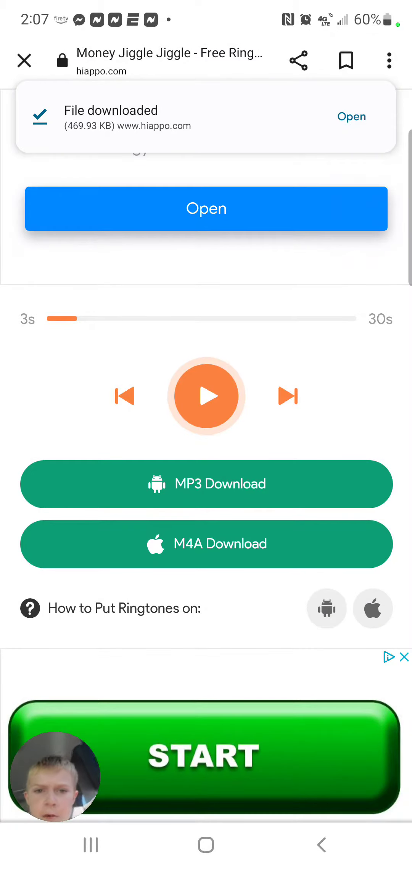
{"action": "left_click", "coordinate": [351, 117]}
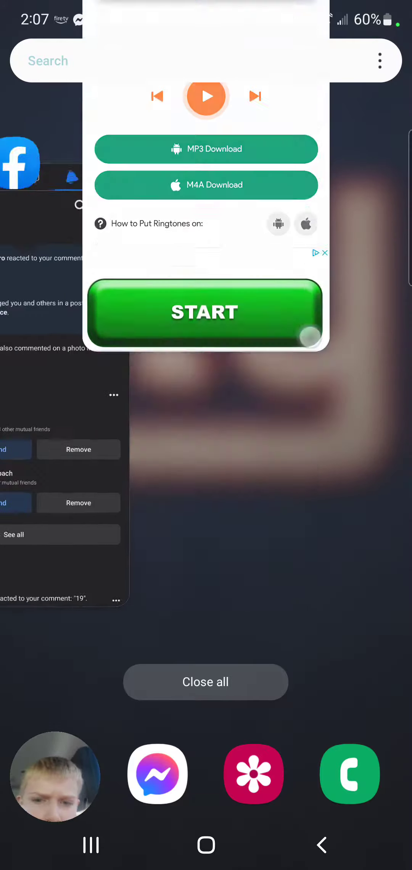
From quick settings, go to Settings > Sounds and vibration toward the Ringtone list
{"action": "scroll", "scroll_direction": "down", "scroll_amount": 3}
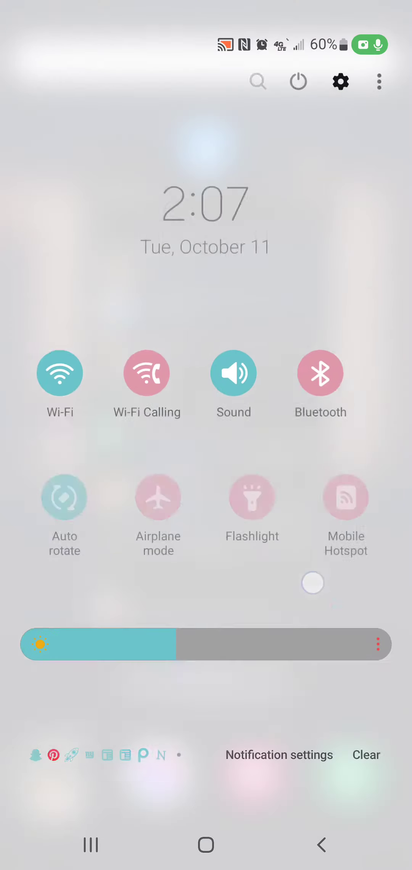
{"action": "scroll", "scroll_direction": "down", "scroll_amount": 3}
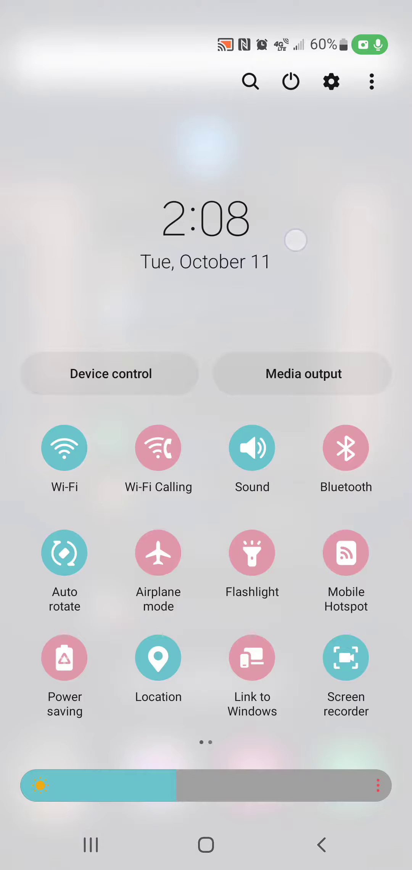
{"action": "left_click", "coordinate": [330, 82]}
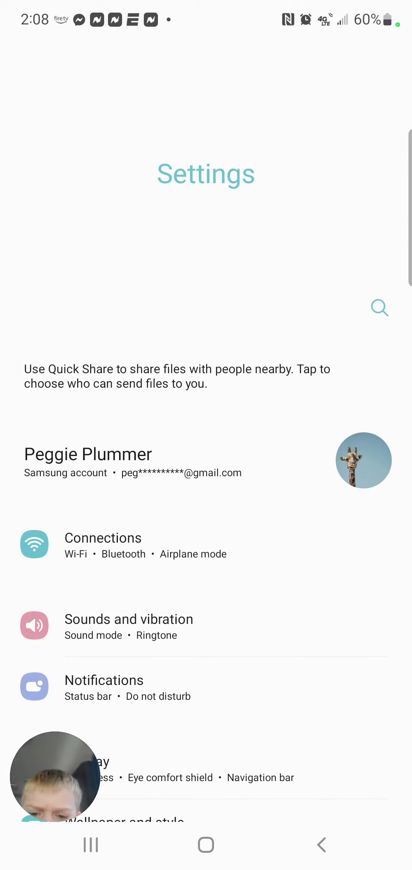
{"action": "left_click", "coordinate": [129, 619]}
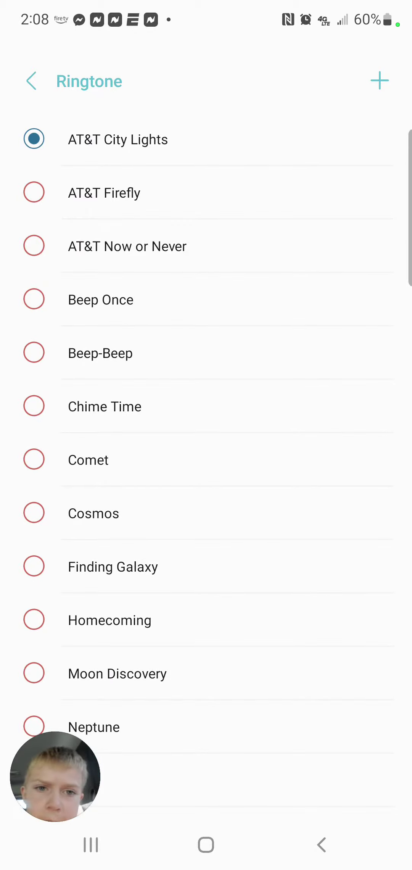
Add a custom ringtone from Albums and select money_jiggle_jiggle (1) to preview
{"action": "left_click", "coordinate": [380, 81]}
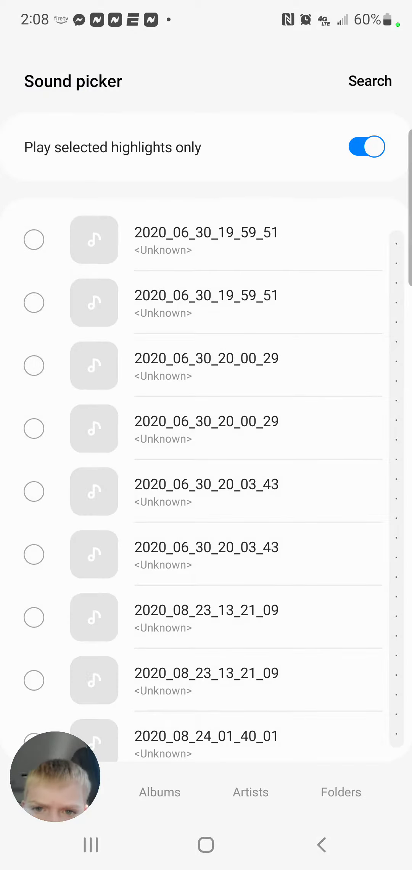
{"action": "left_click", "coordinate": [160, 791]}
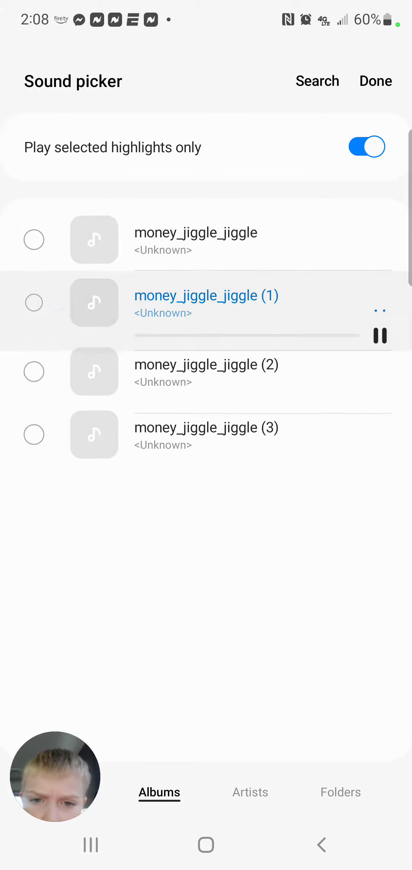
{"action": "left_click", "coordinate": [34, 302]}
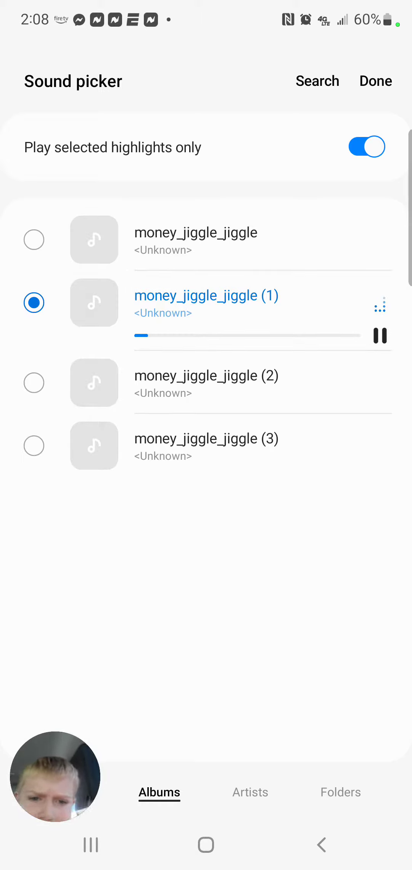
{"action": "left_click", "coordinate": [380, 334]}
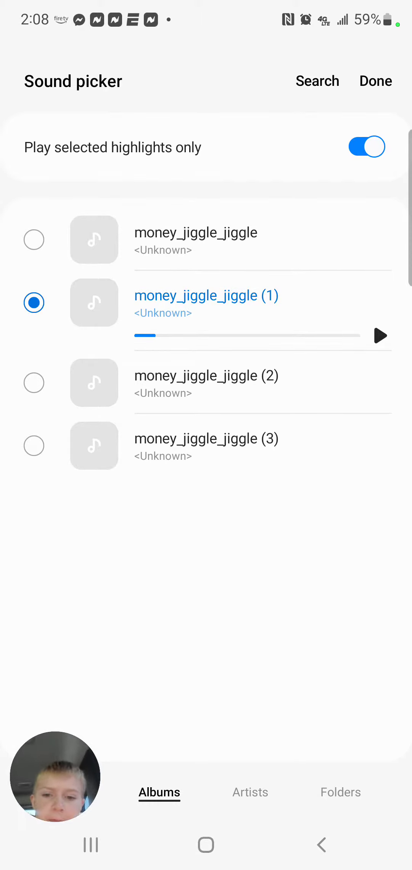
Preview further, then select money_jiggle_jiggle (2) as the ringtone instead
{"action": "left_click", "coordinate": [379, 335]}
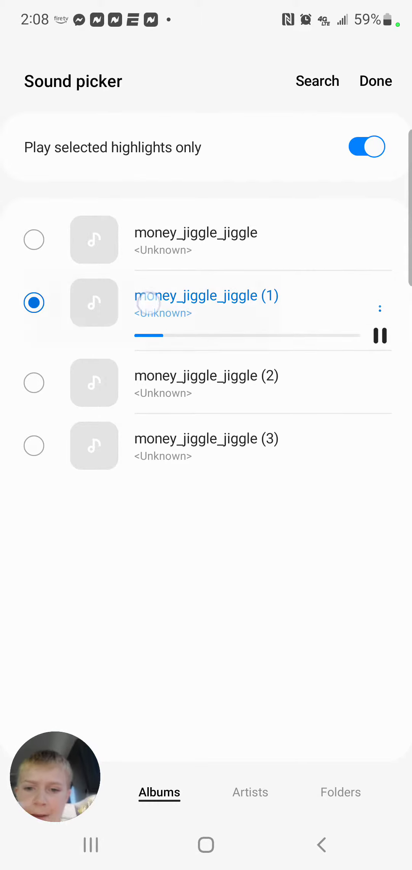
{"action": "left_click", "coordinate": [379, 335]}
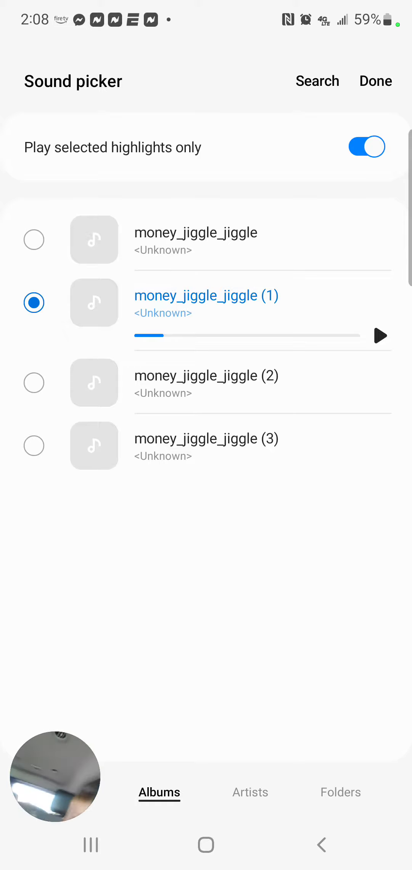
{"action": "left_click", "coordinate": [380, 335]}
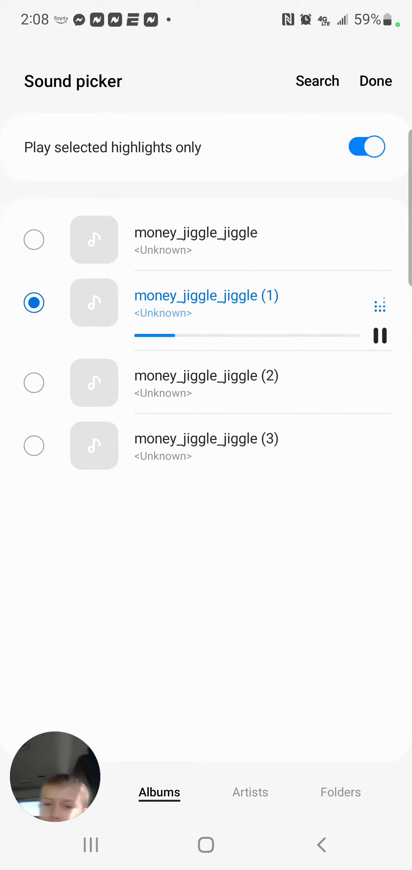
{"action": "left_click", "coordinate": [33, 382]}
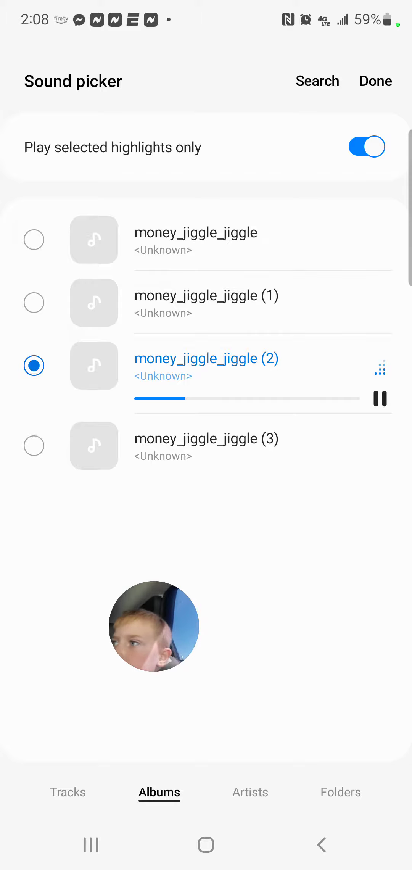
{"action": "left_click", "coordinate": [68, 791]}
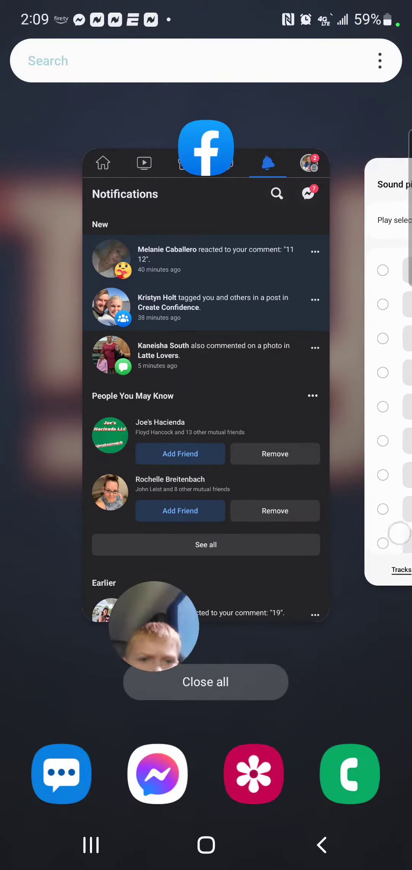
Switch back to the Google app from recent apps
{"action": "left_click", "coordinate": [206, 681]}
{"action": "type", "text": "hia"}
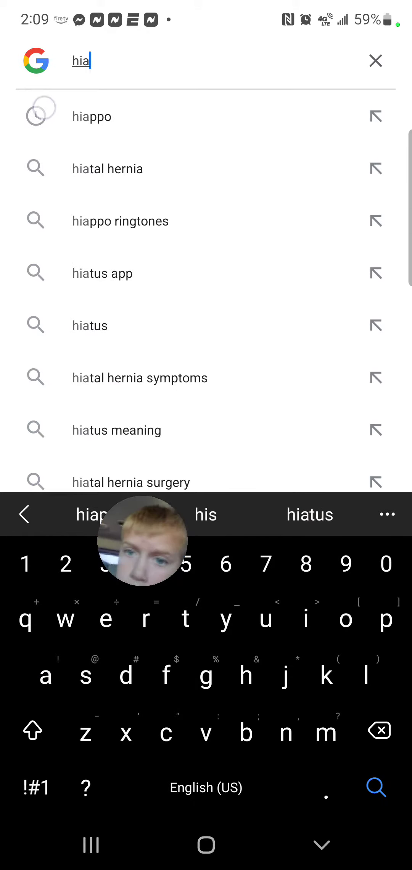
Search hiappo from suggestions and open the Message Notify ringtone page
{"action": "left_click", "coordinate": [91, 117]}
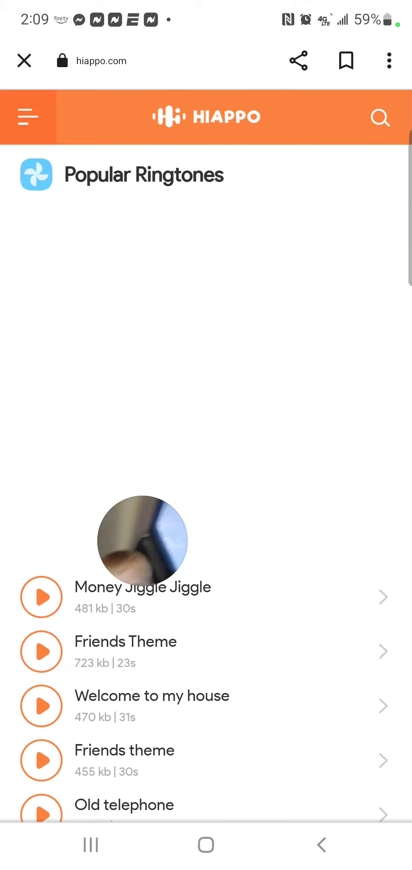
{"action": "scroll", "scroll_direction": "down", "scroll_amount": 3}
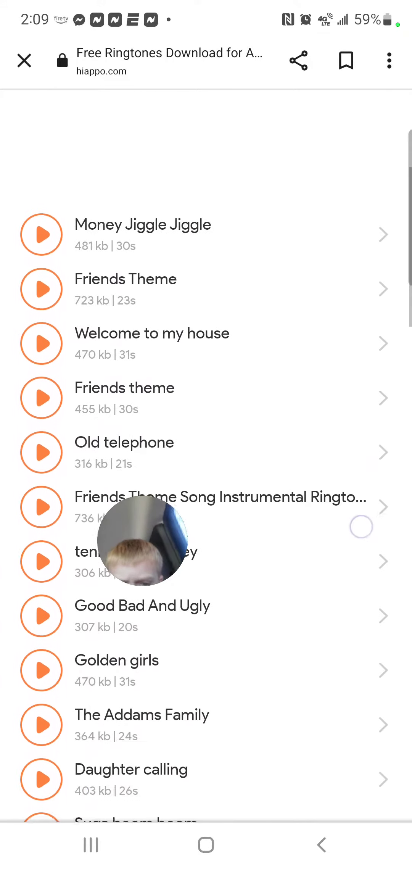
{"action": "scroll", "scroll_direction": "down", "scroll_amount": 3}
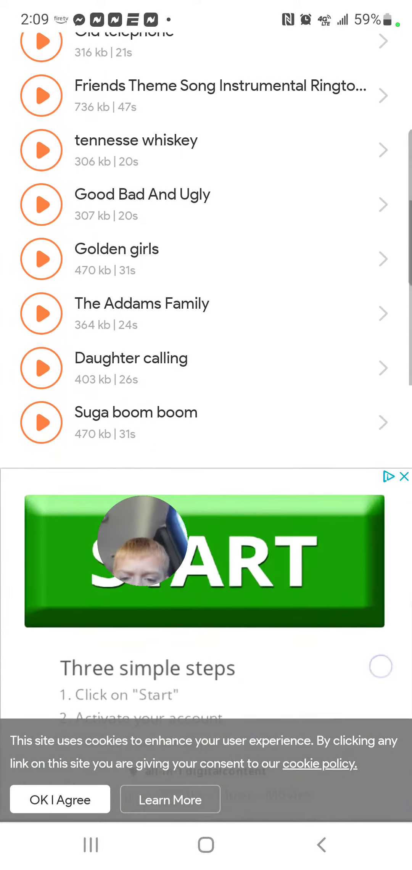
{"action": "scroll", "scroll_direction": "up", "scroll_amount": 3}
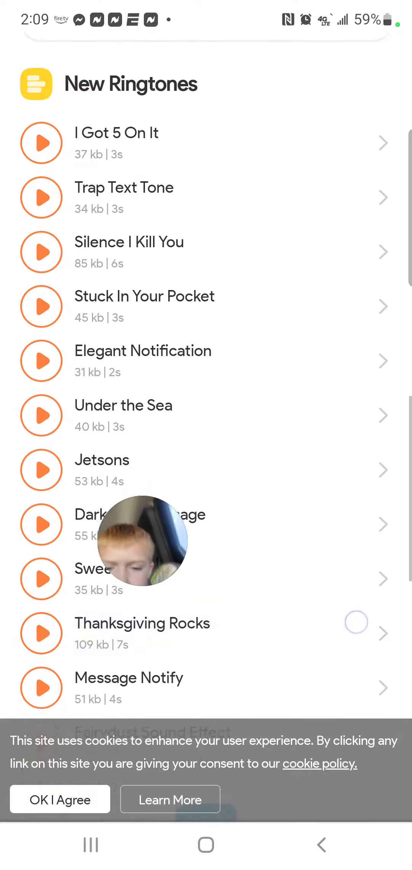
{"action": "scroll", "scroll_direction": "down", "scroll_amount": 3}
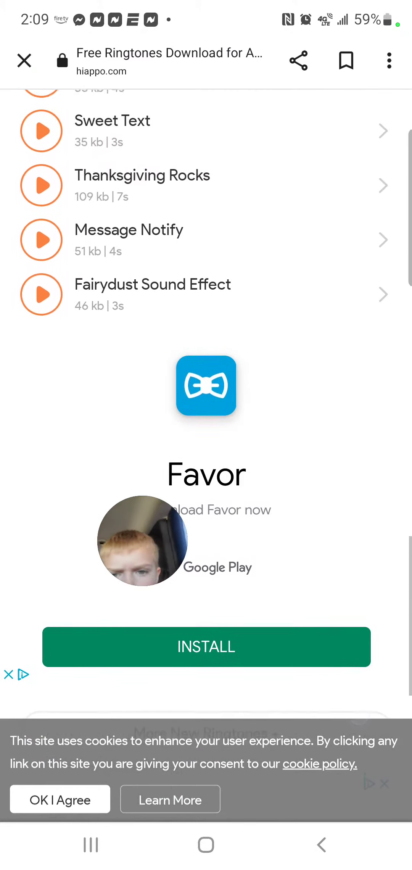
{"action": "left_click", "coordinate": [128, 240]}
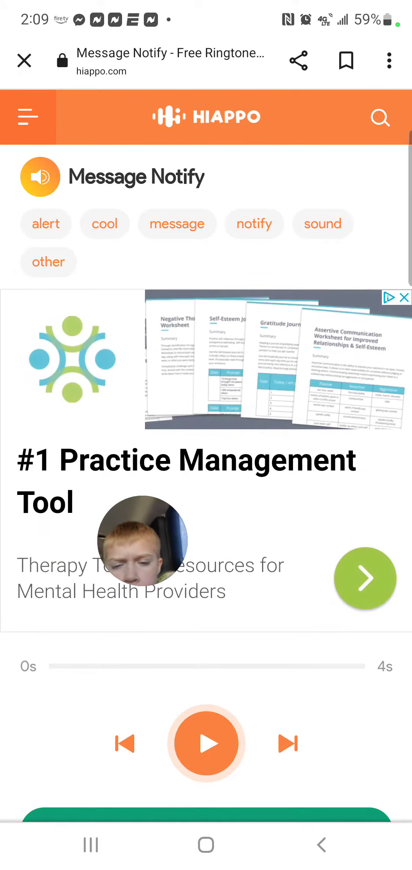
Preview Message Notify, skip through Jetsons, I Got 5 On It and Sweet Text, return to Popular Ringtones
{"action": "left_click", "coordinate": [206, 743]}
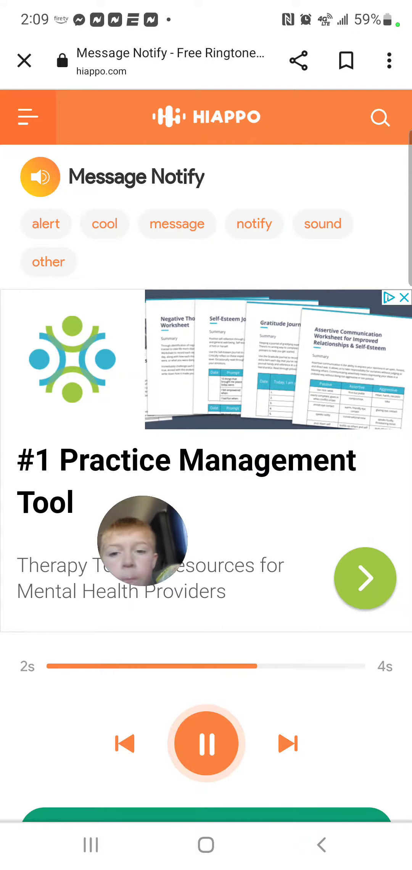
{"action": "left_click", "coordinate": [206, 743]}
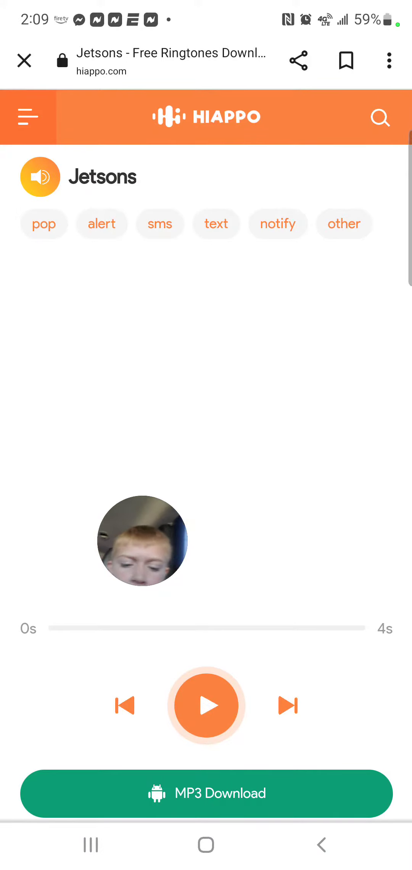
{"action": "left_click", "coordinate": [206, 705]}
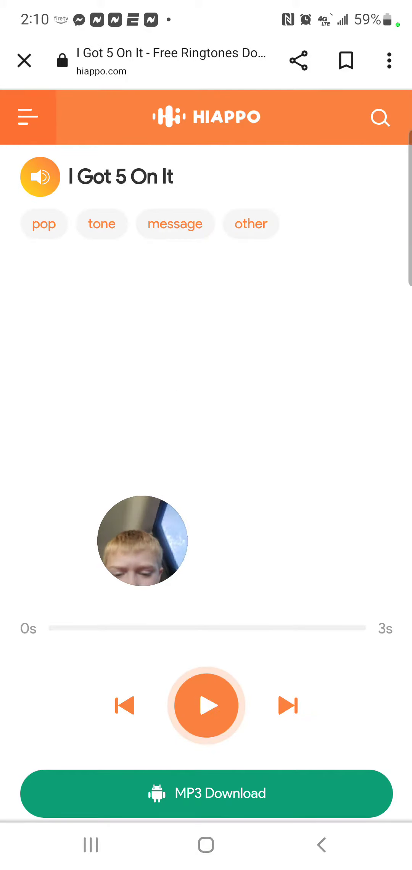
{"action": "left_click", "coordinate": [206, 705]}
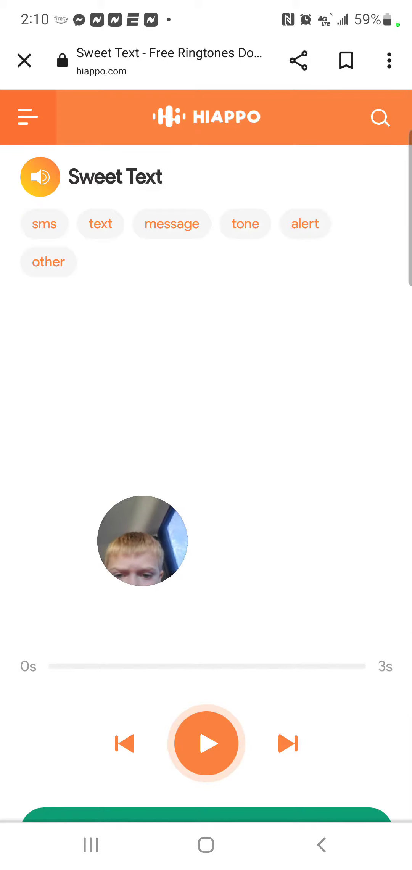
{"action": "left_click", "coordinate": [206, 743]}
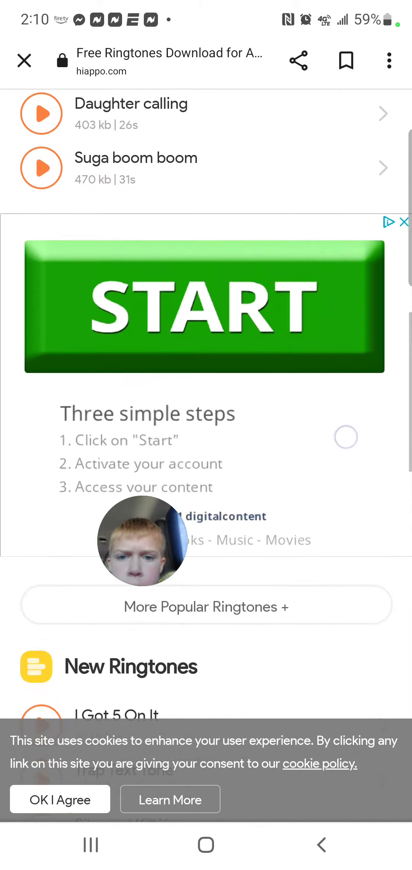
{"action": "scroll", "scroll_direction": "up", "scroll_amount": 3}
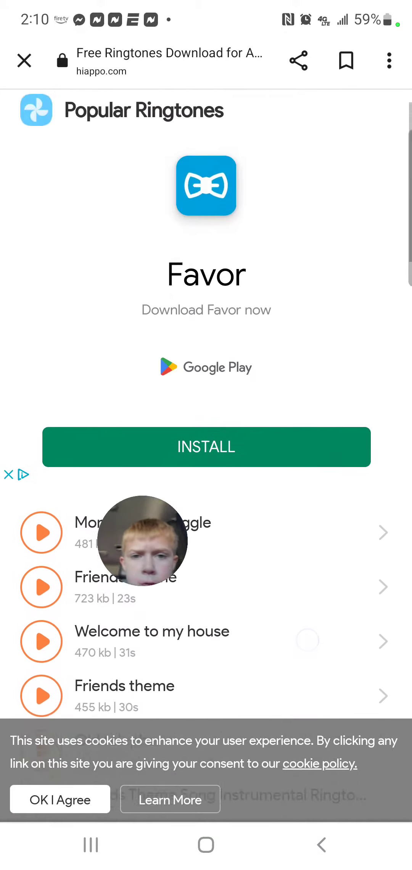
{"action": "left_click", "coordinate": [60, 798]}
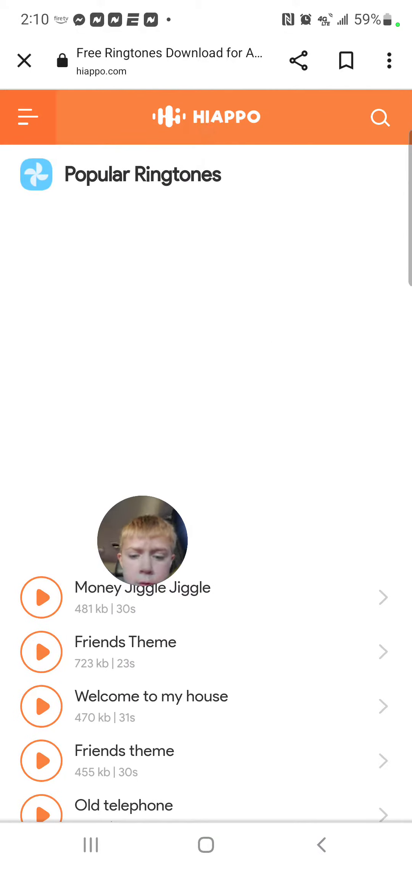
Search Hiappo ringtones for 'Don't let the light go out', getting no matching results
{"action": "left_click", "coordinate": [381, 117]}
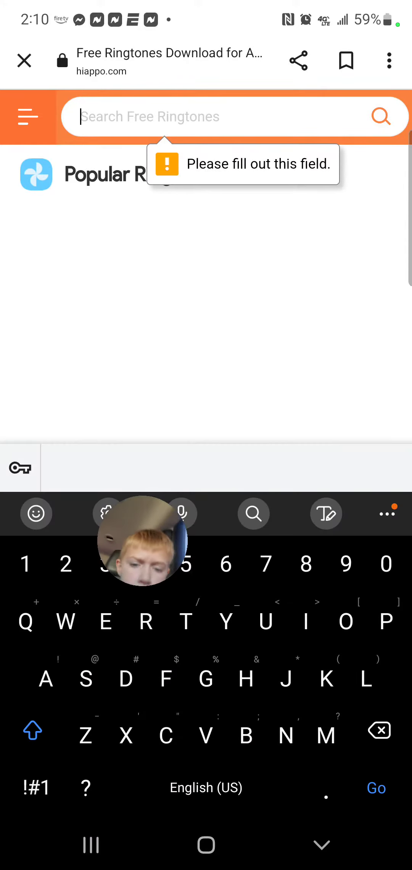
{"action": "left_click", "coordinate": [222, 117]}
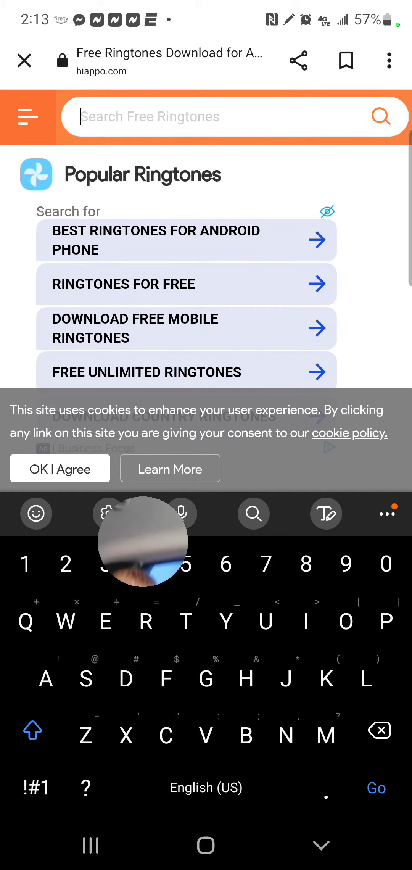
{"action": "left_click", "coordinate": [322, 846]}
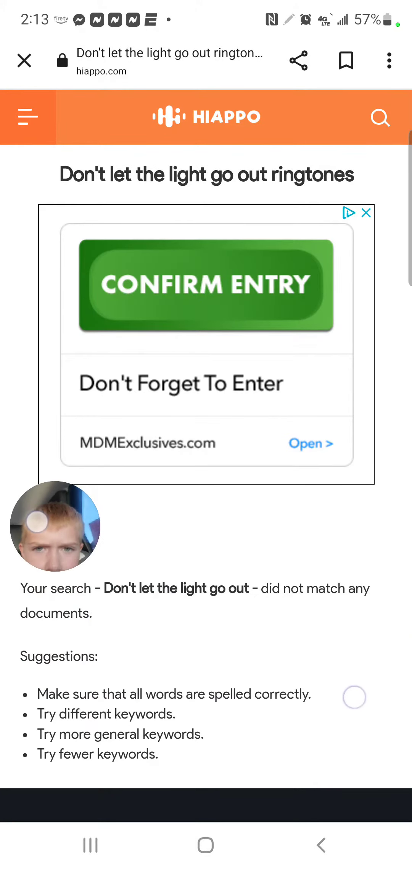
Scroll the no-results page down and back up to look it over
{"action": "scroll", "scroll_direction": "down", "scroll_amount": 3}
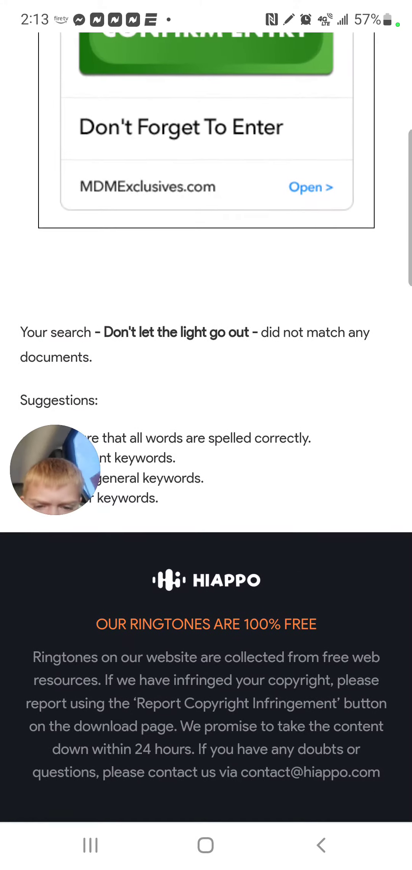
{"action": "scroll", "scroll_direction": "up", "scroll_amount": 3}
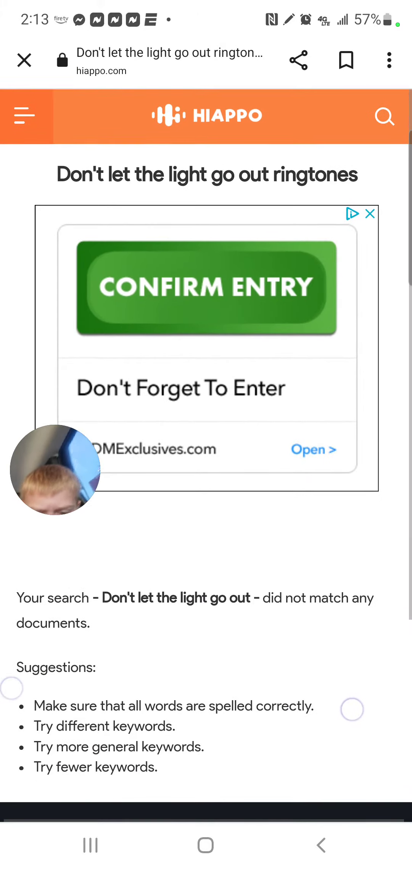
{"action": "scroll", "scroll_direction": "down", "scroll_amount": 3}
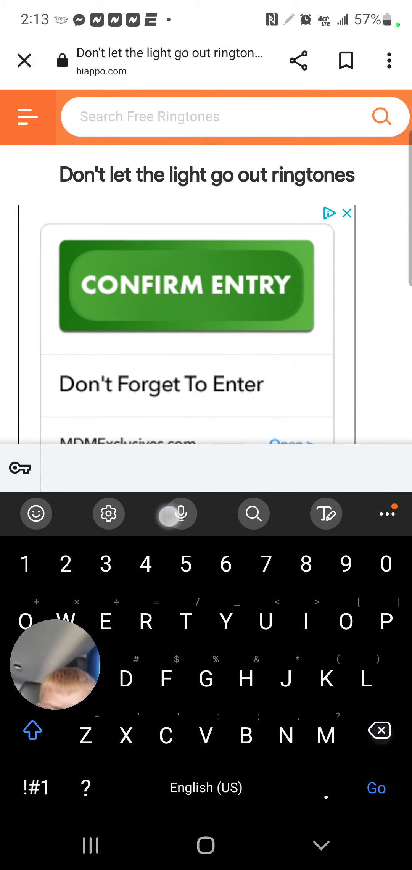
Dictate 'Who is gonna take me home tonight' and submit the ringtone search
{"action": "left_click", "coordinate": [175, 514]}
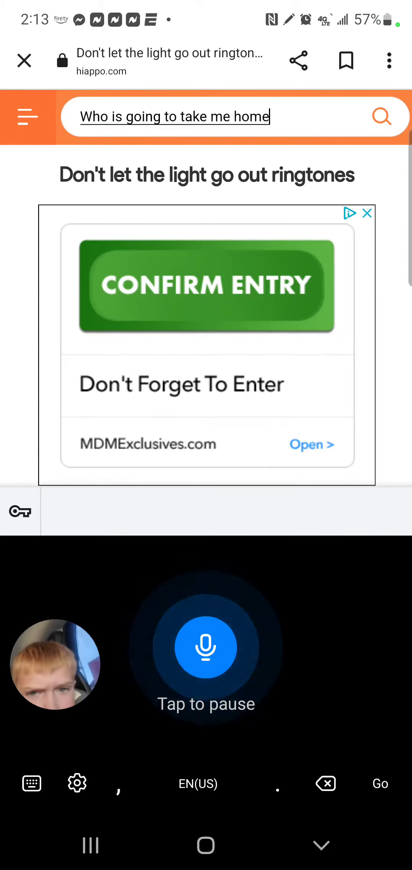
{"action": "left_click", "coordinate": [206, 646]}
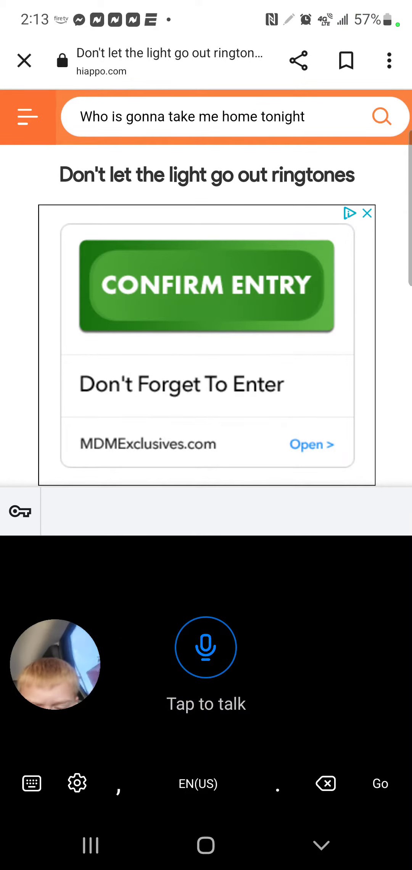
{"action": "left_click", "coordinate": [31, 784]}
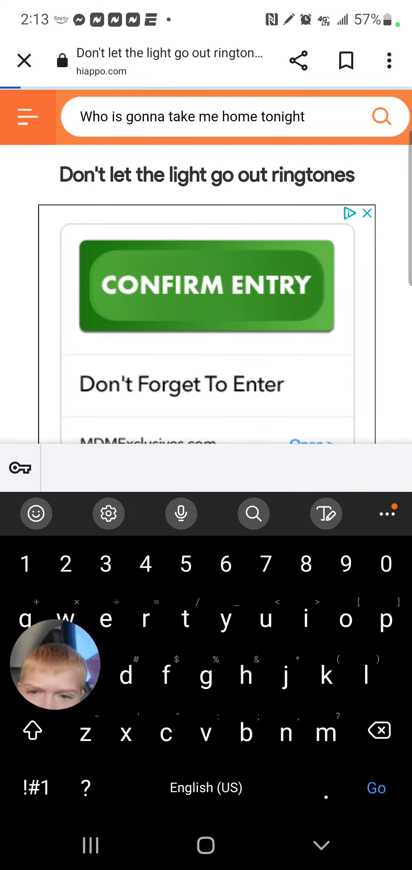
{"action": "key", "text": "Enter"}
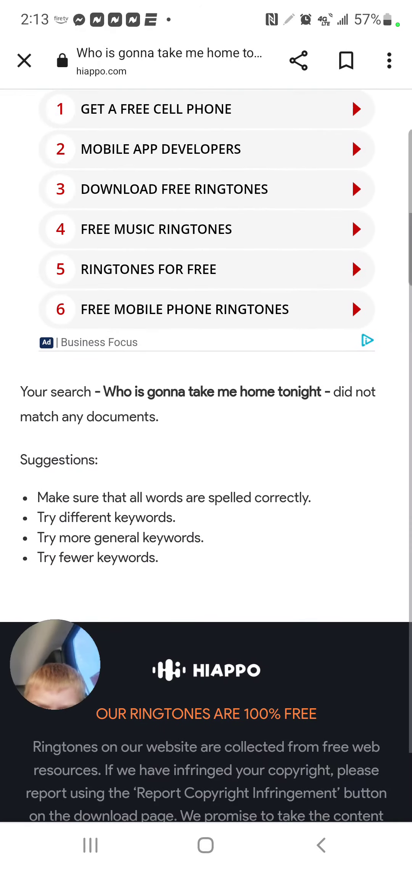
Open the Get a Free Cell Phone sponsored result by mistake, then return to the Hiappo home page
{"action": "scroll", "scroll_direction": "up", "scroll_amount": 3}
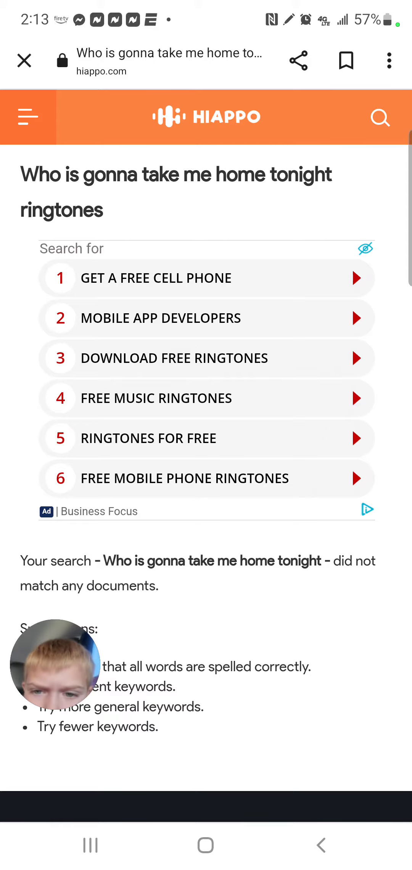
{"action": "left_click", "coordinate": [206, 278]}
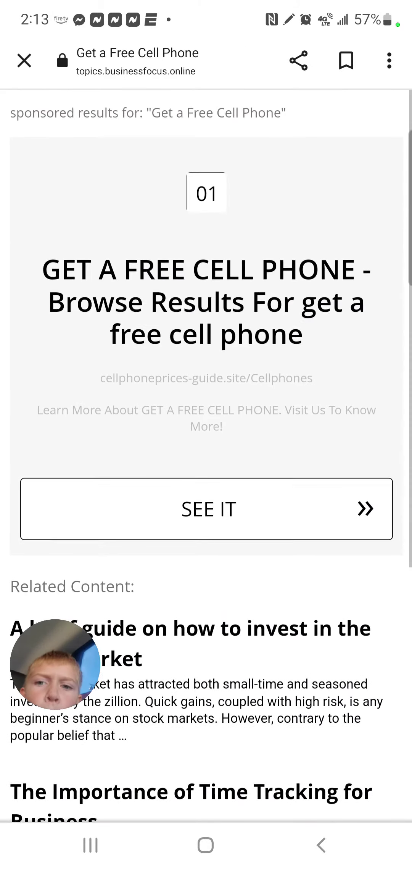
{"action": "left_click", "coordinate": [206, 509]}
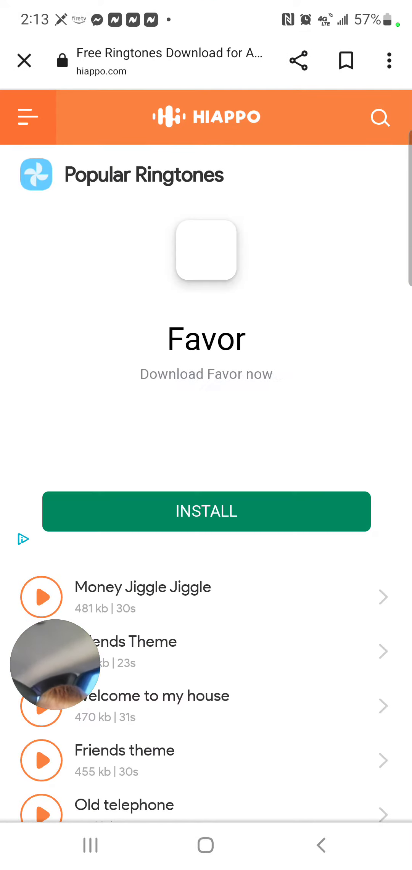
Scroll the Popular Ringtones list toward the Daughter calling entry
{"action": "scroll", "scroll_direction": "down", "scroll_amount": 3}
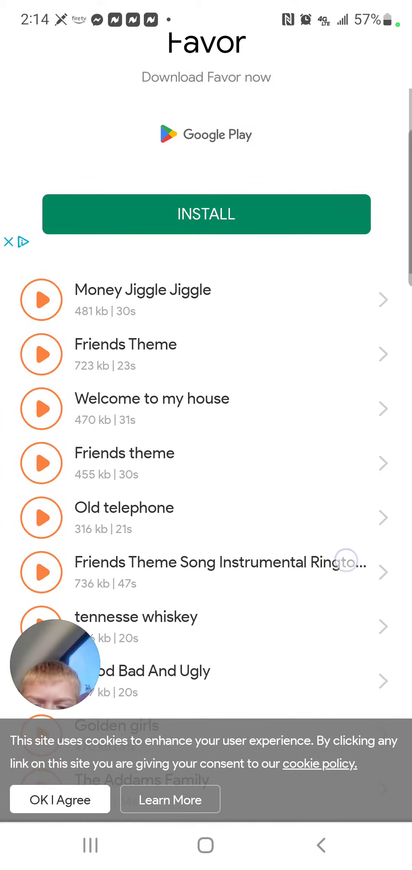
{"action": "scroll", "scroll_direction": "down", "scroll_amount": 3}
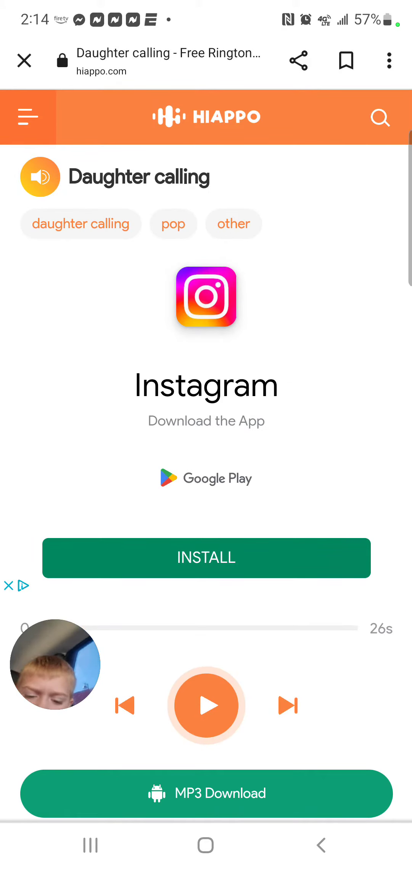
Preview the "Daughter calling" ringtone, resume it, and pause it at 21 of 26 seconds
{"action": "left_click", "coordinate": [206, 704]}
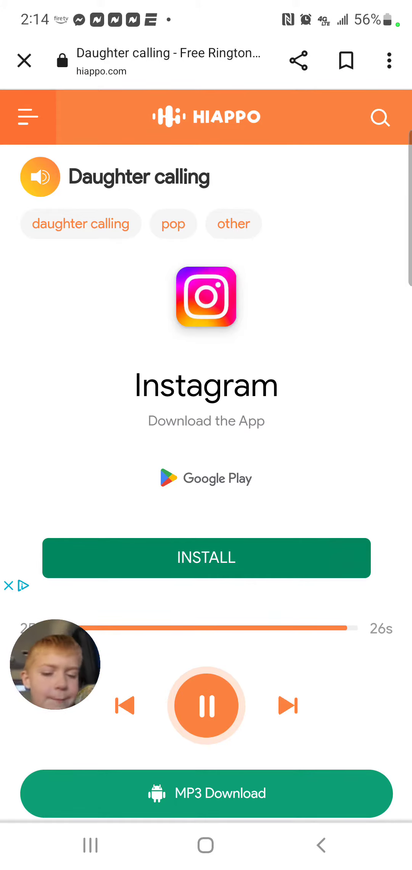
{"action": "left_click", "coordinate": [206, 705]}
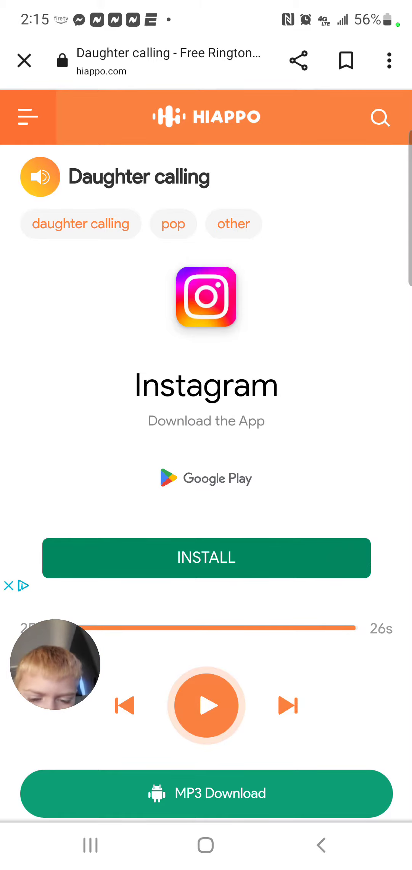
{"action": "left_click", "coordinate": [206, 704]}
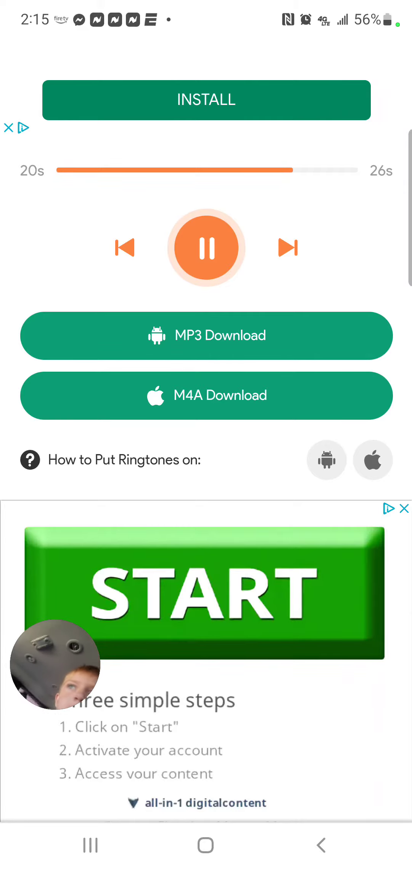
{"action": "left_click", "coordinate": [206, 247]}
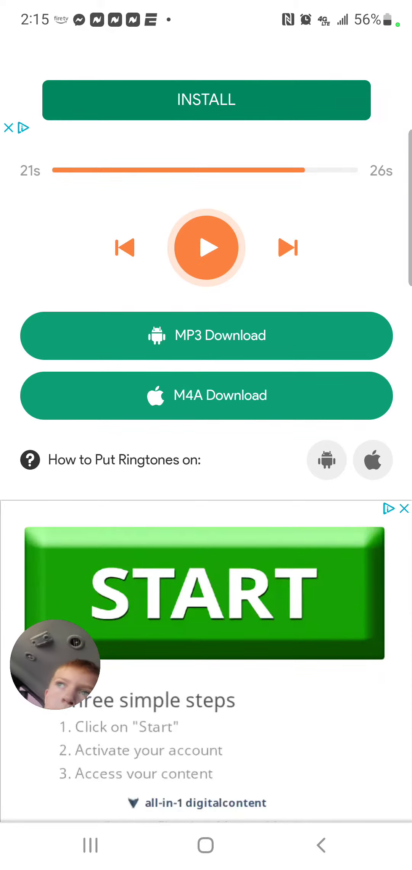